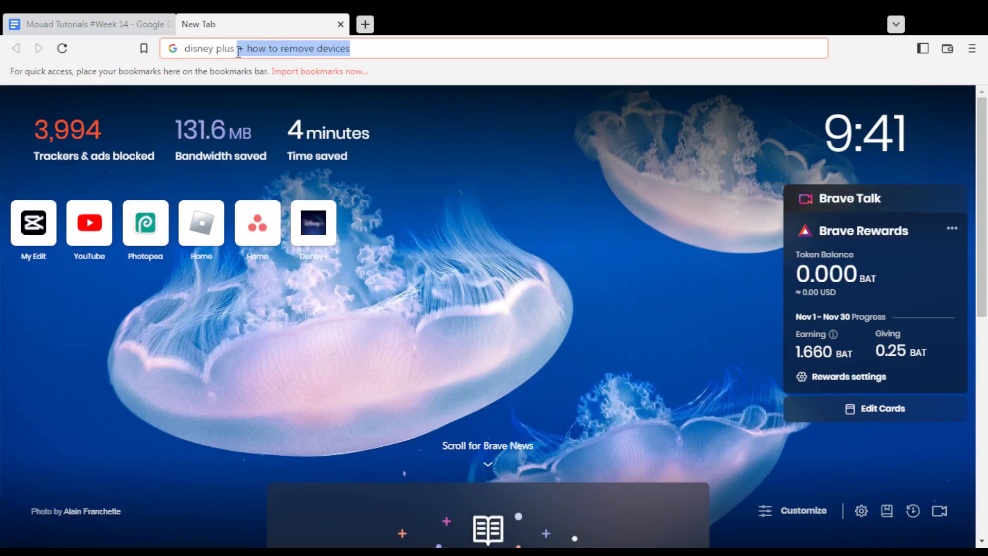
mouse_move(392, 180)
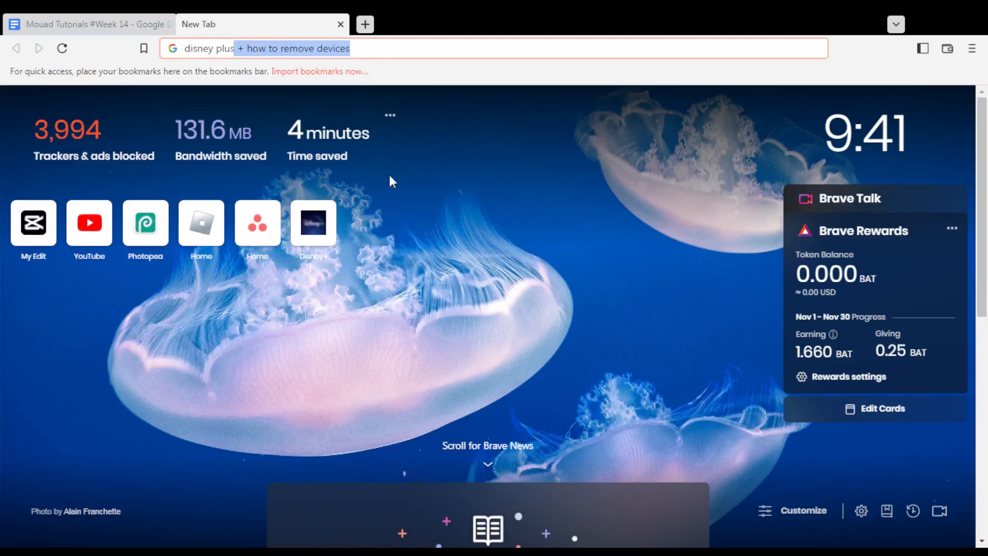
Step: Enter disneyplus.com in the new Brave tab's address bar
type("disney plus.com")
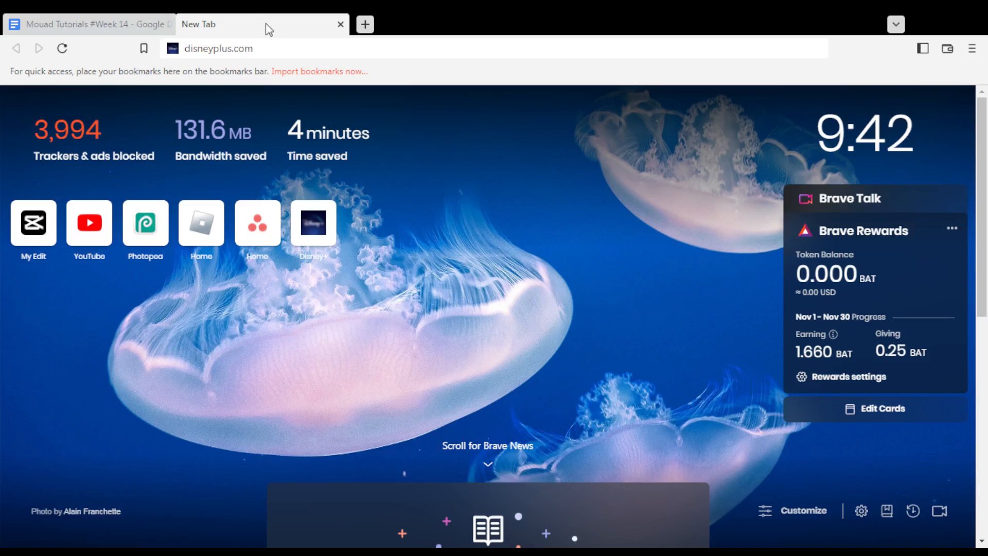
Step: Load the Disney+ home page, browse the featured banner and the Continue Watching rows below
left_click(354, 48)
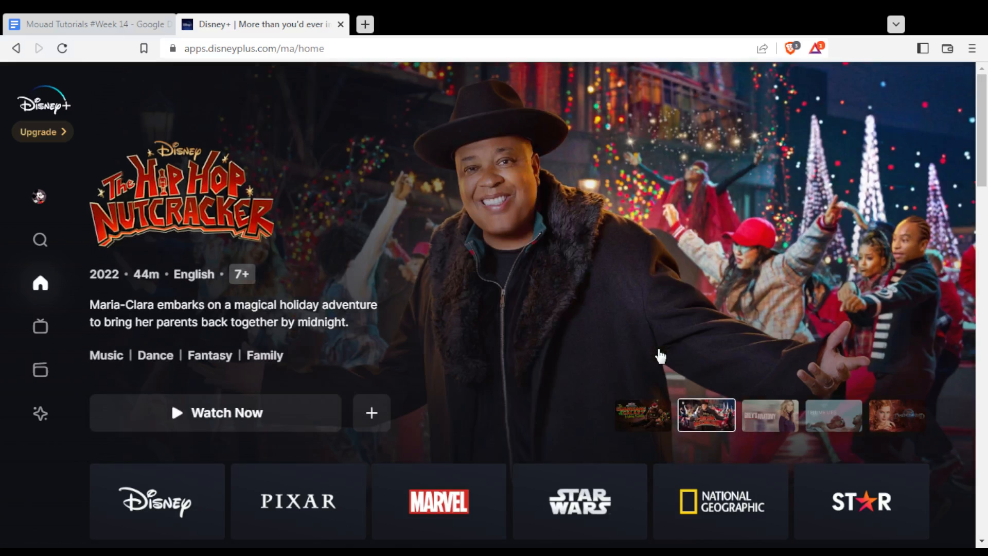
left_click(769, 417)
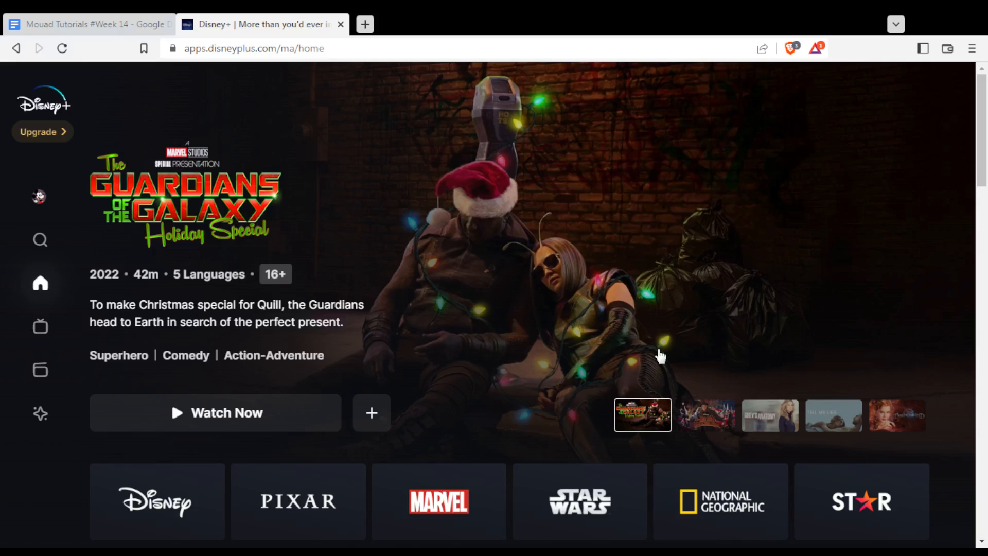
left_click(706, 415)
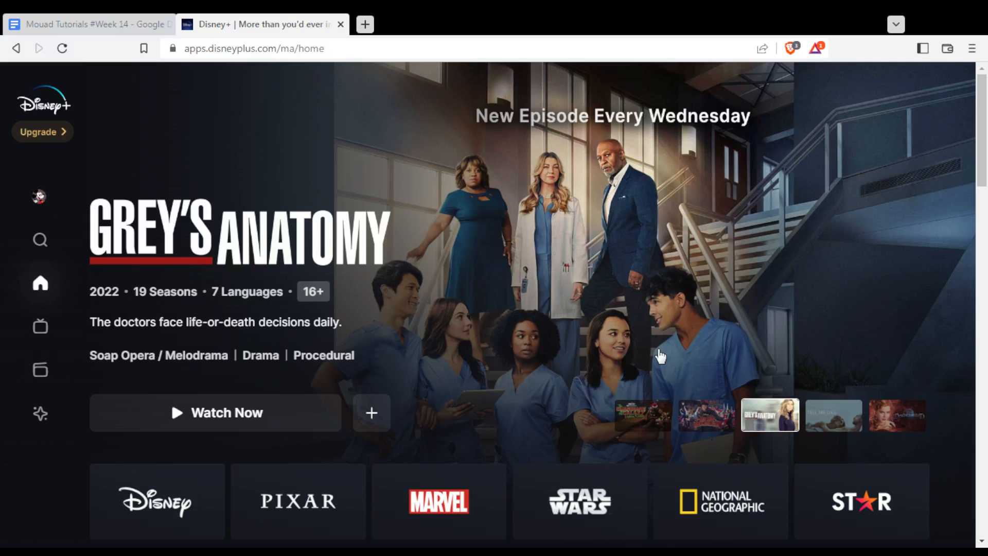
mouse_move(649, 333)
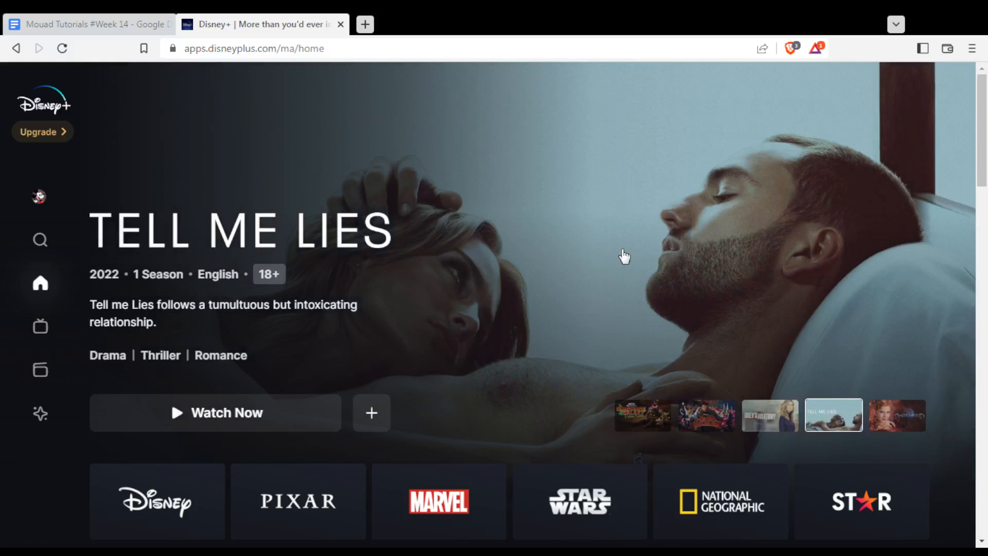
mouse_move(543, 307)
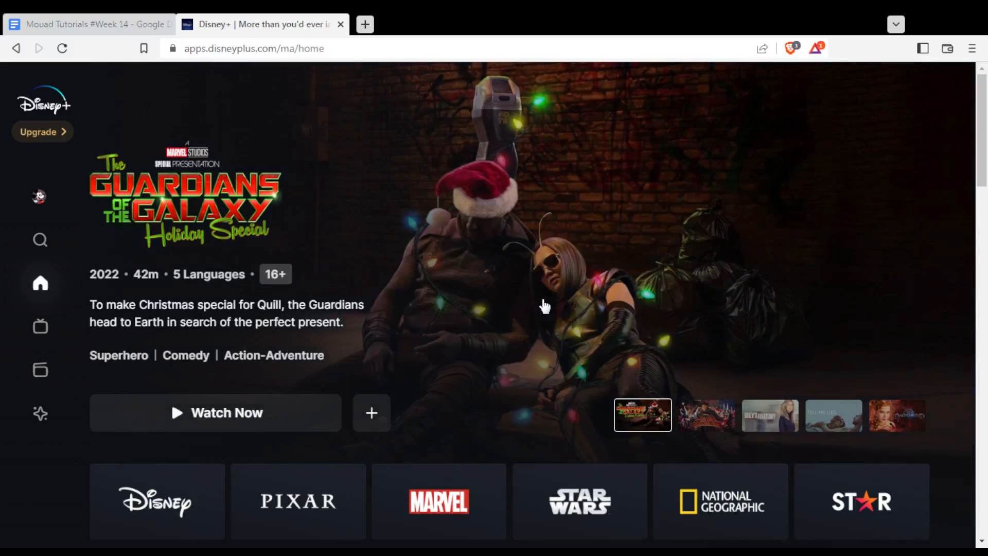
mouse_move(415, 305)
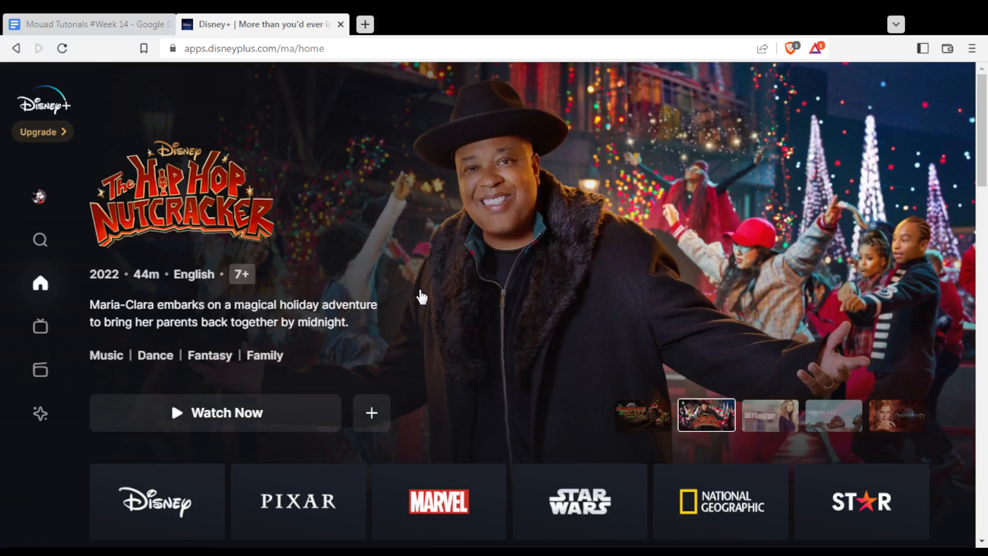
scroll("down", 3)
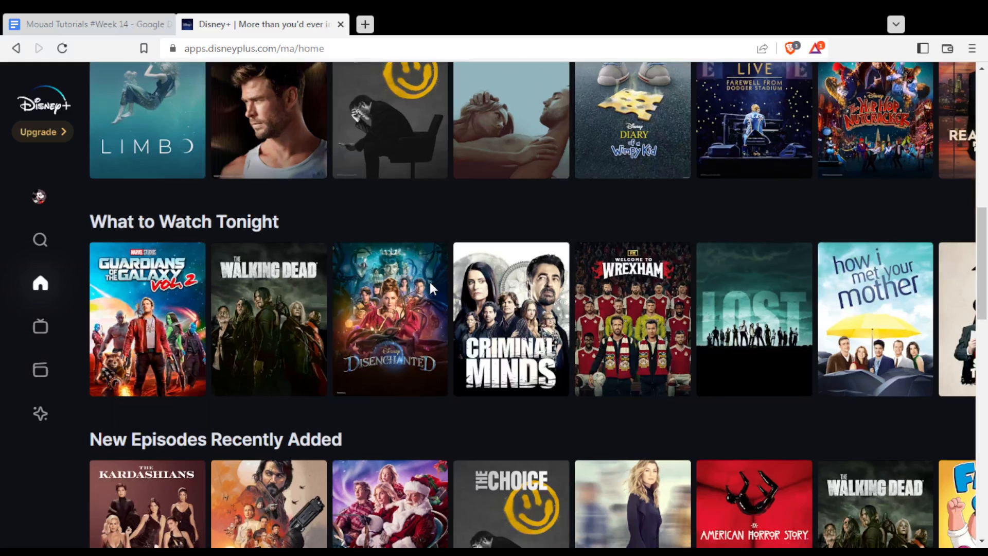
scroll("down", 3)
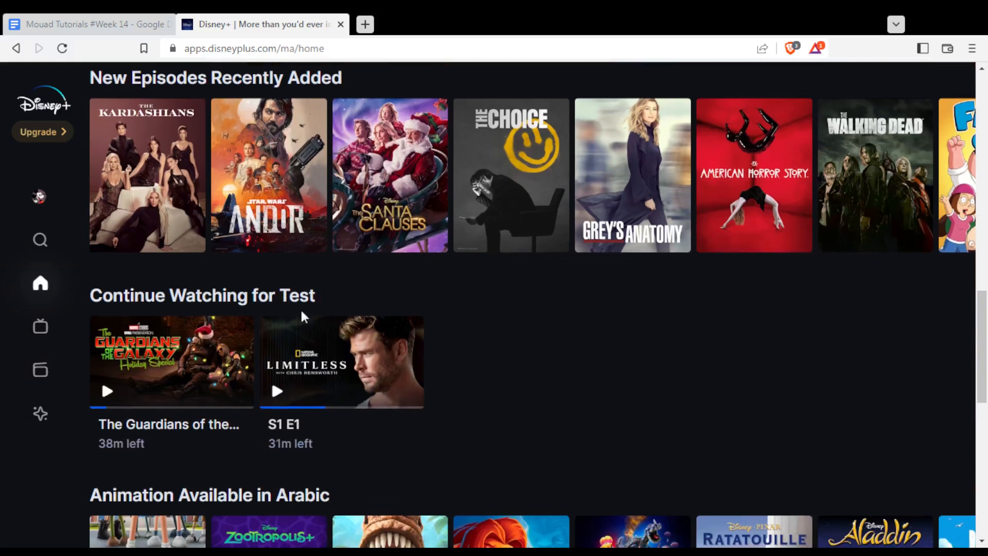
Step: Run a test search for 'sadb' with no results, then clear it
left_click(39, 240)
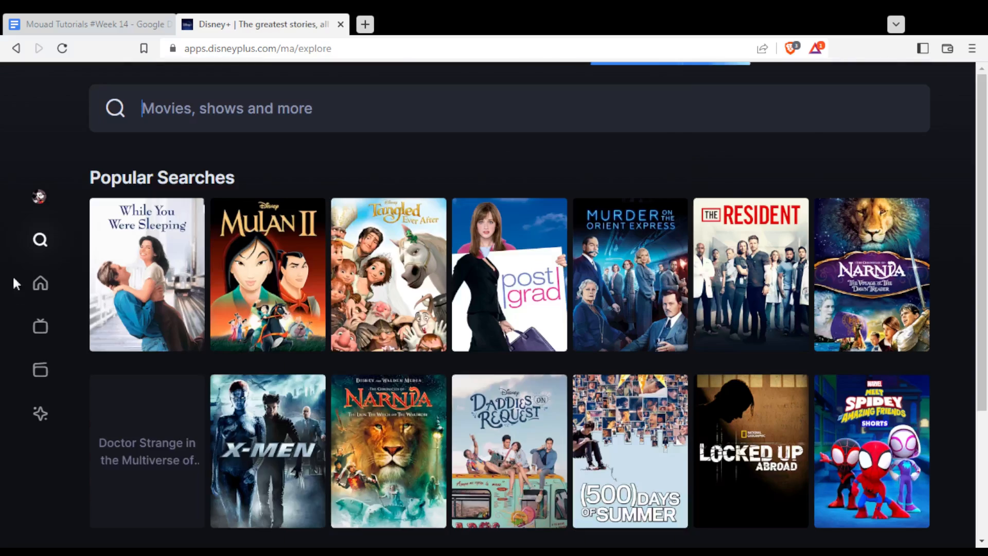
type("sadbaslkdn")
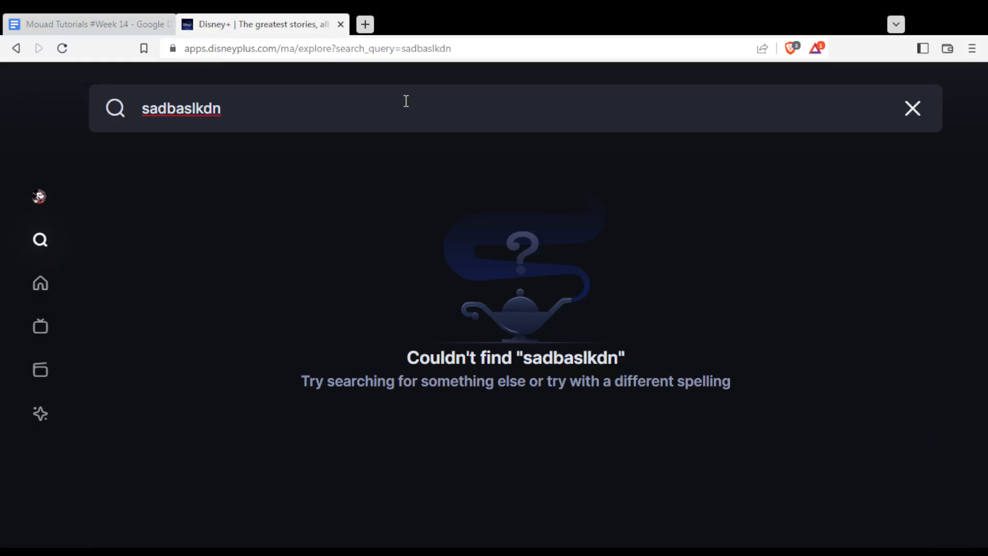
left_click(911, 108)
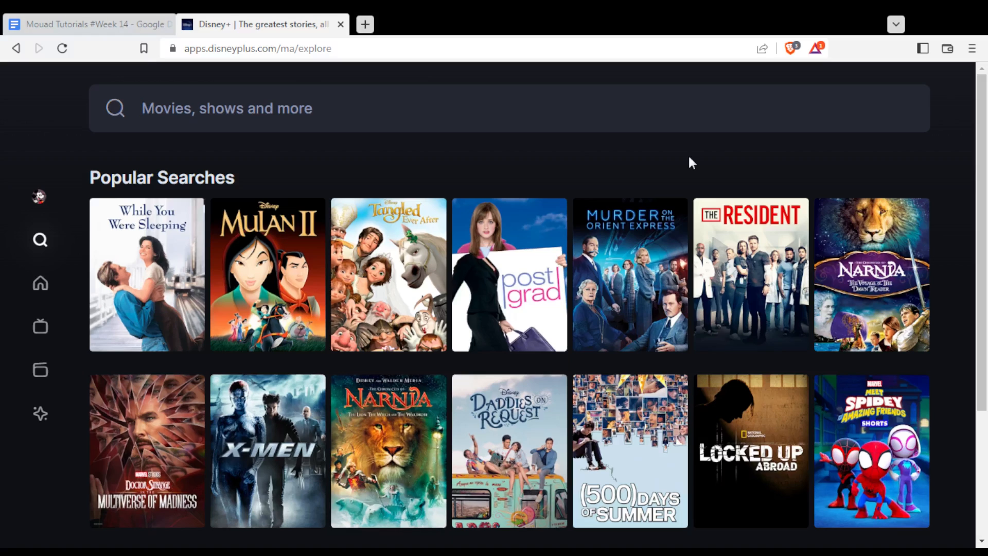
Step: Go to the My Space account page showing the Test profile
left_click(39, 196)
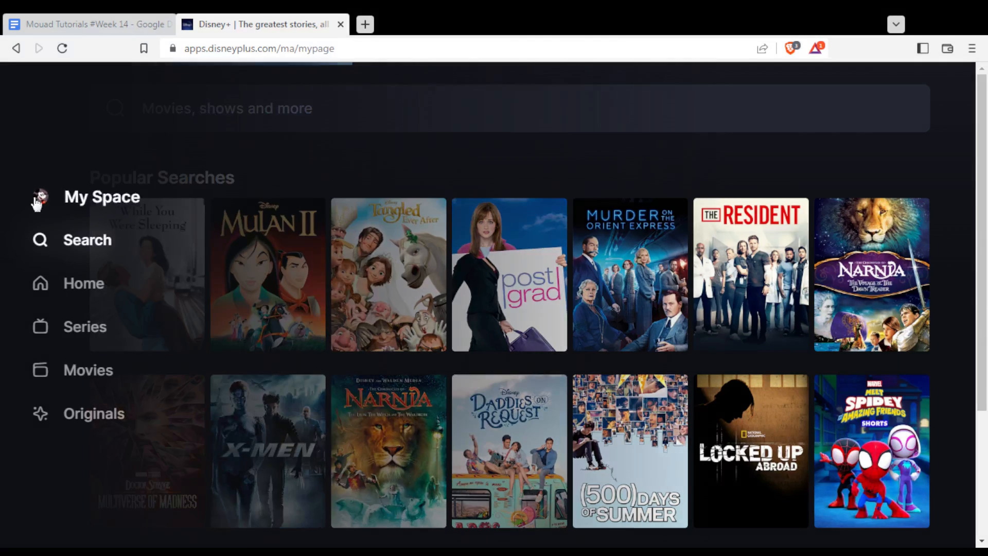
left_click(40, 196)
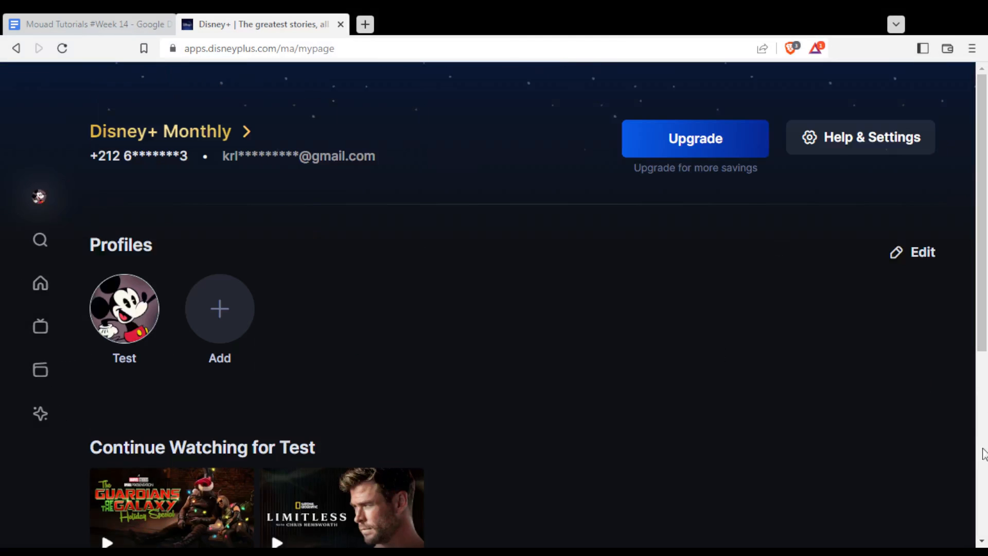
mouse_move(813, 156)
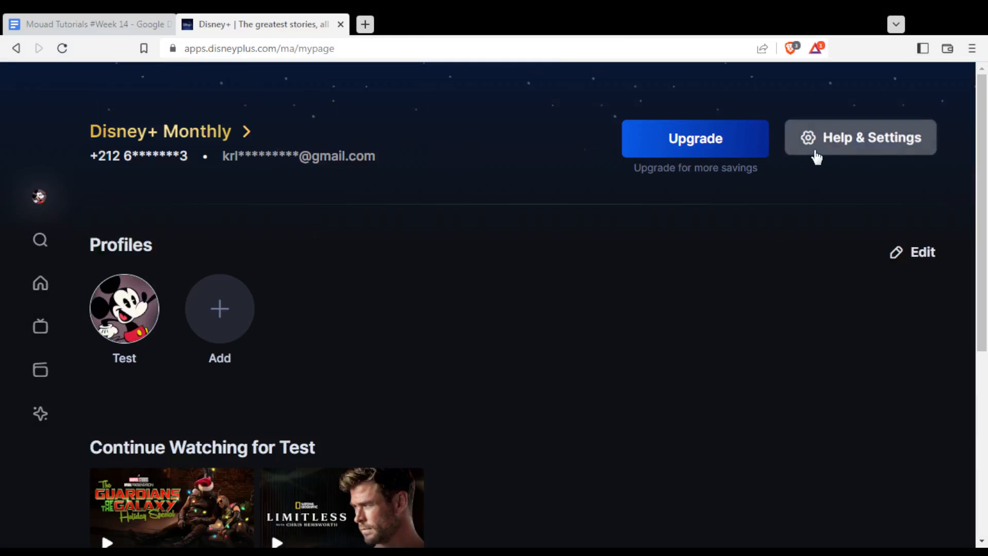
Step: View Help & Settings' Subscription & Devices, showing This Device and Other Devices with Log Out links
left_click(860, 137)
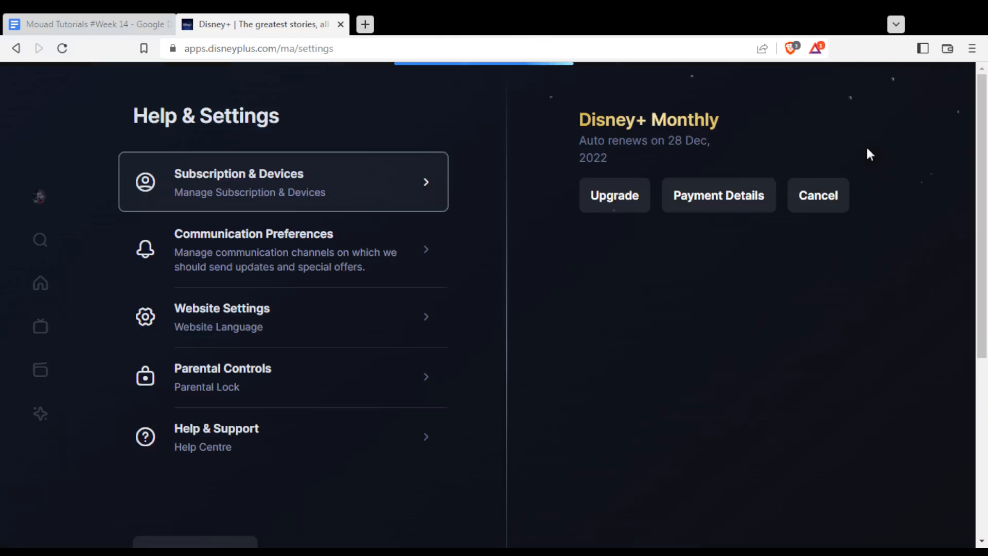
scroll("down", 3)
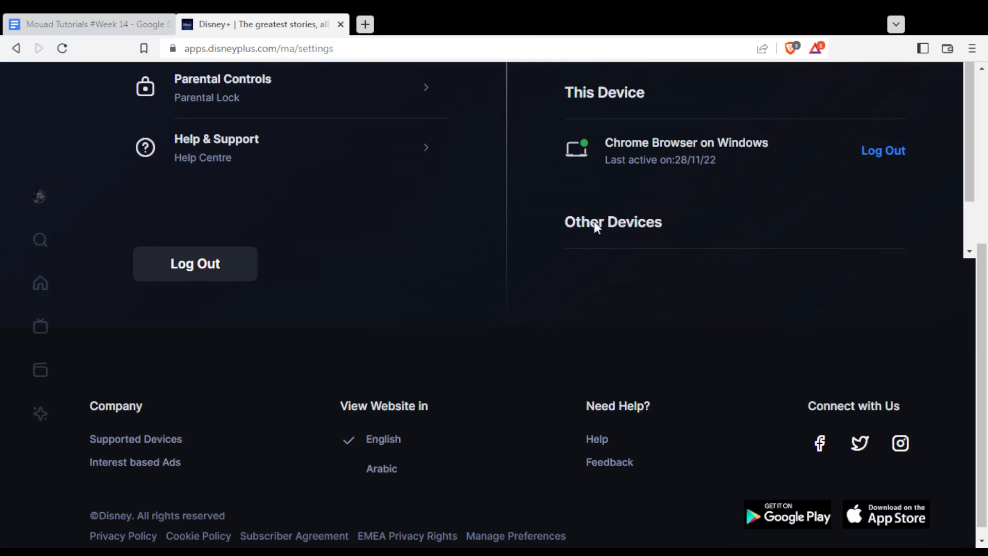
scroll("up", 3)
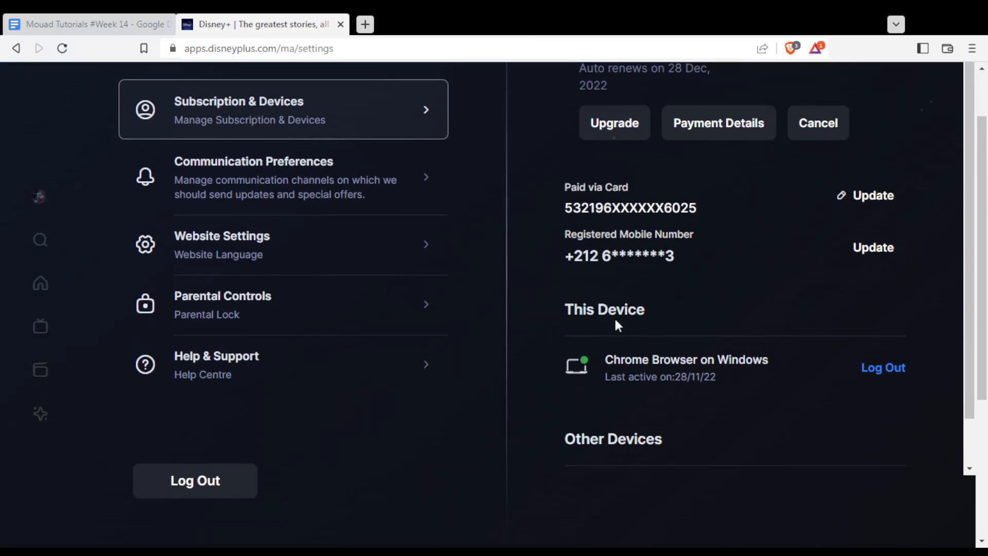
mouse_move(635, 413)
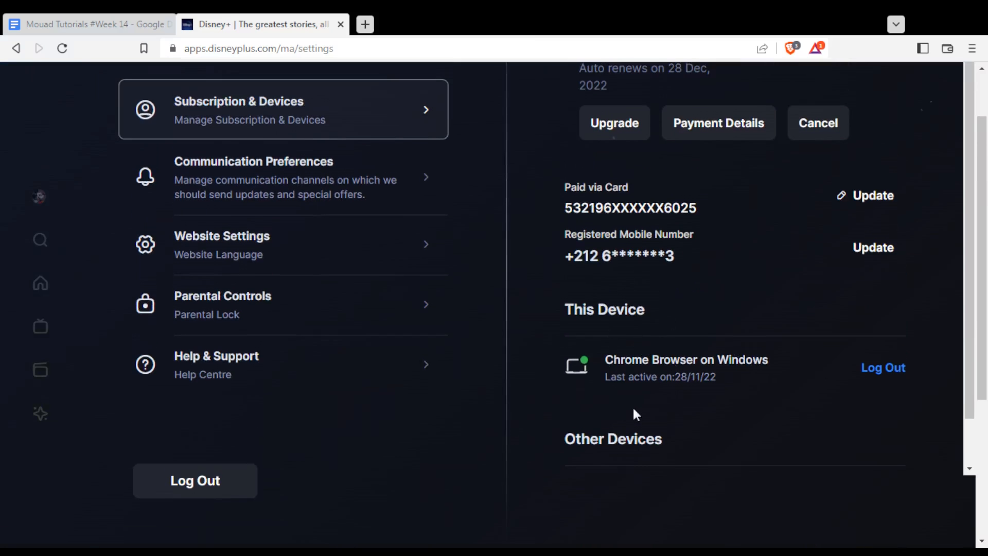
scroll("down", 3)
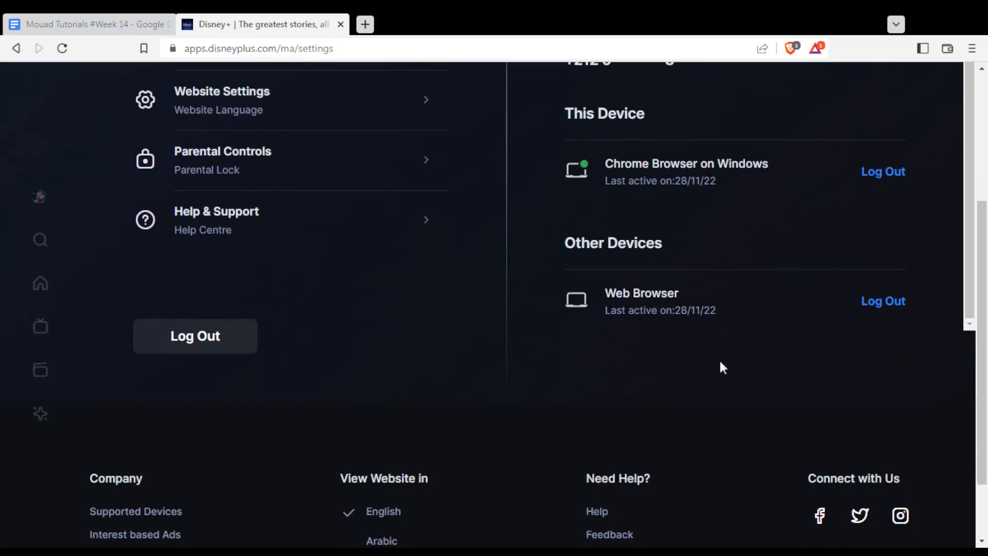
scroll("up", 3)
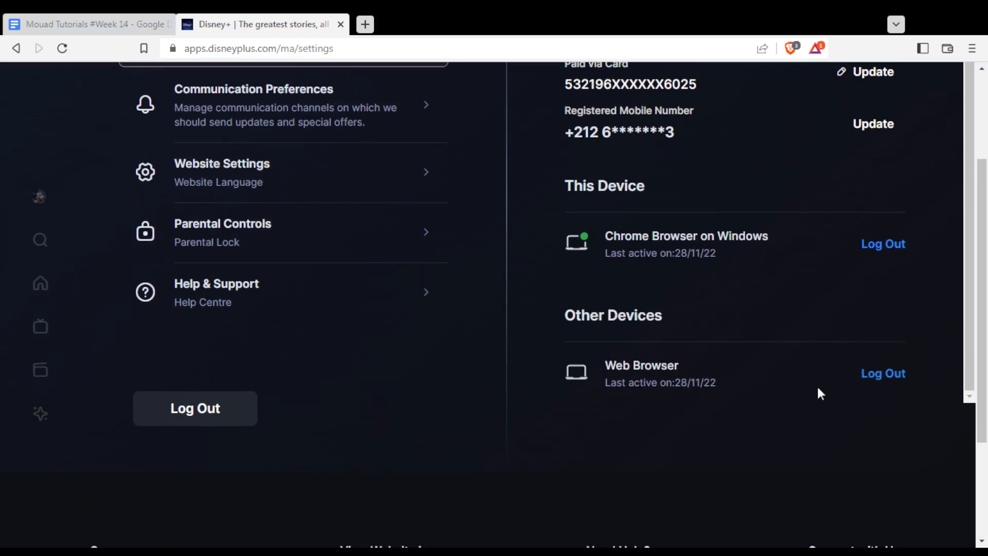
mouse_move(751, 311)
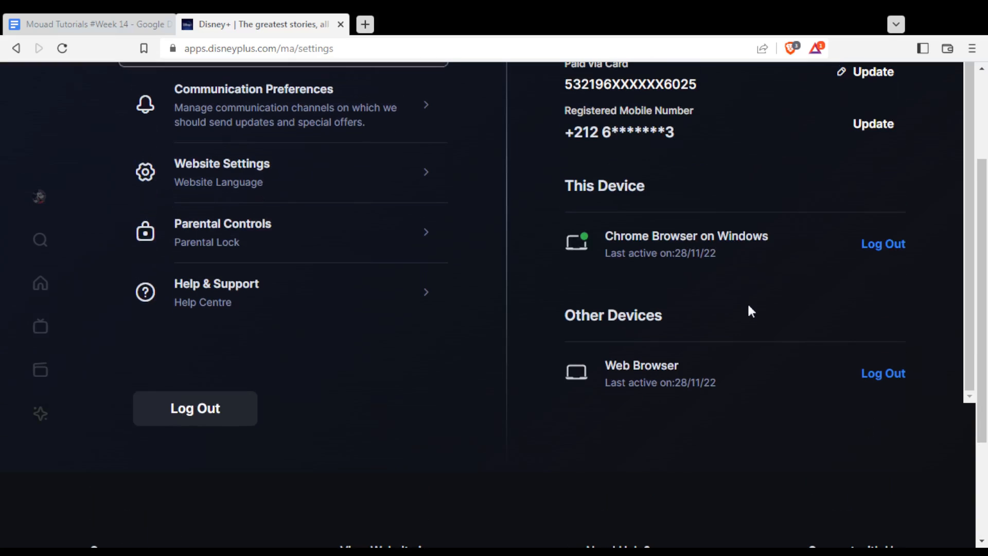
mouse_move(605, 340)
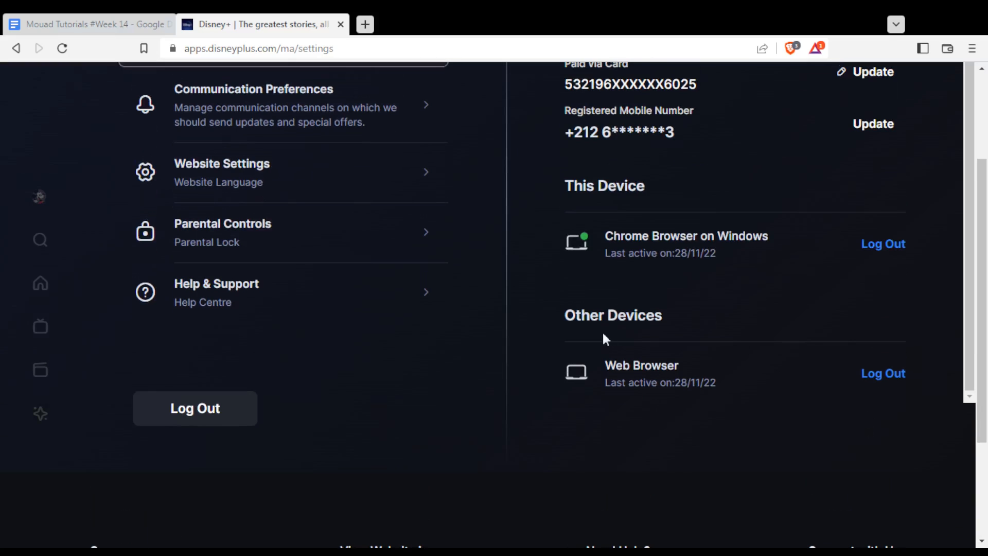